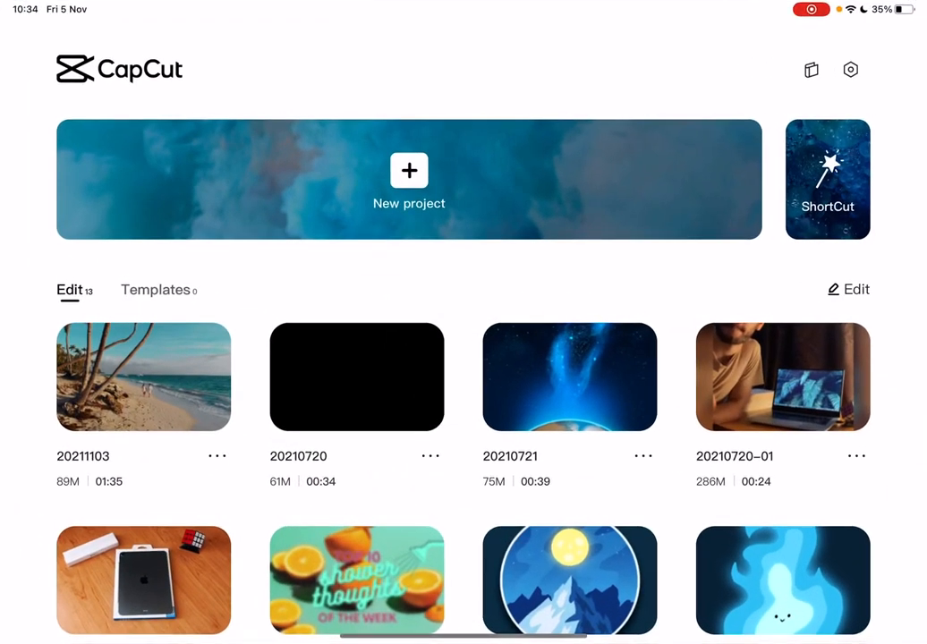
- Open the 20211103 project and play it from the start
{"action": "left_click", "coordinate": [144, 376]}
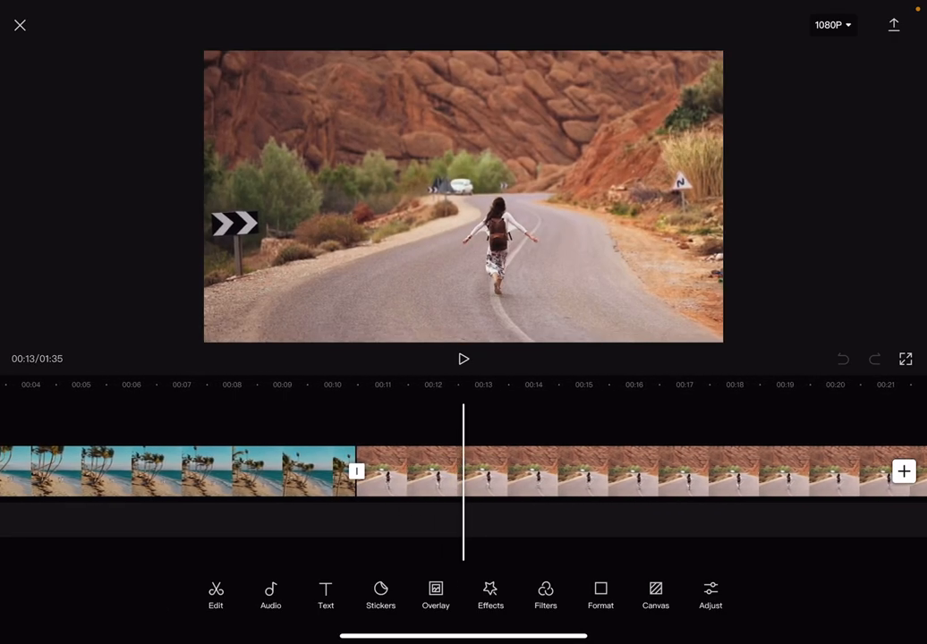
{"action": "left_click", "coordinate": [464, 359]}
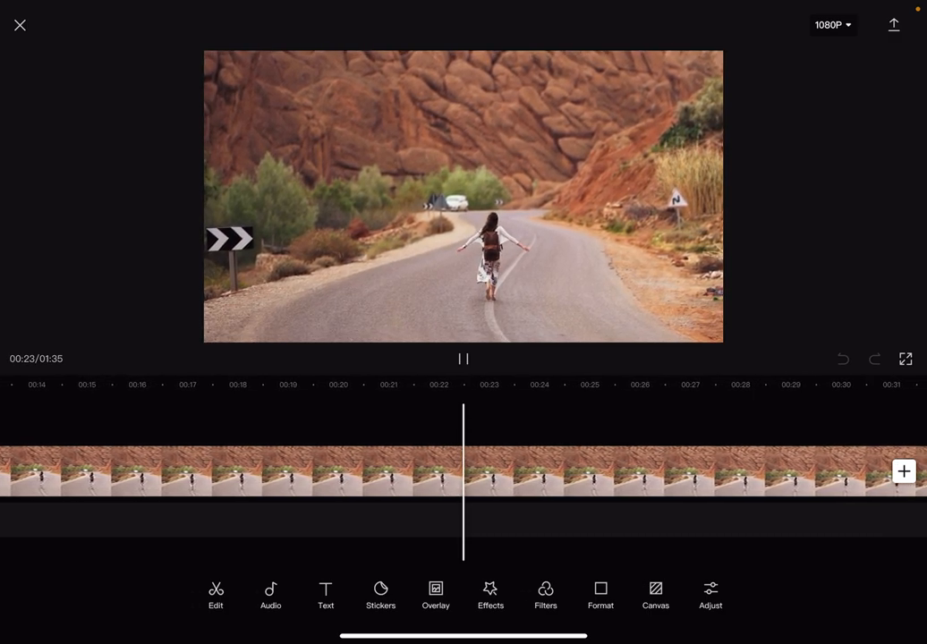
- Pause playback at 1:21 on the waterfront city clip
{"action": "left_click", "coordinate": [463, 358]}
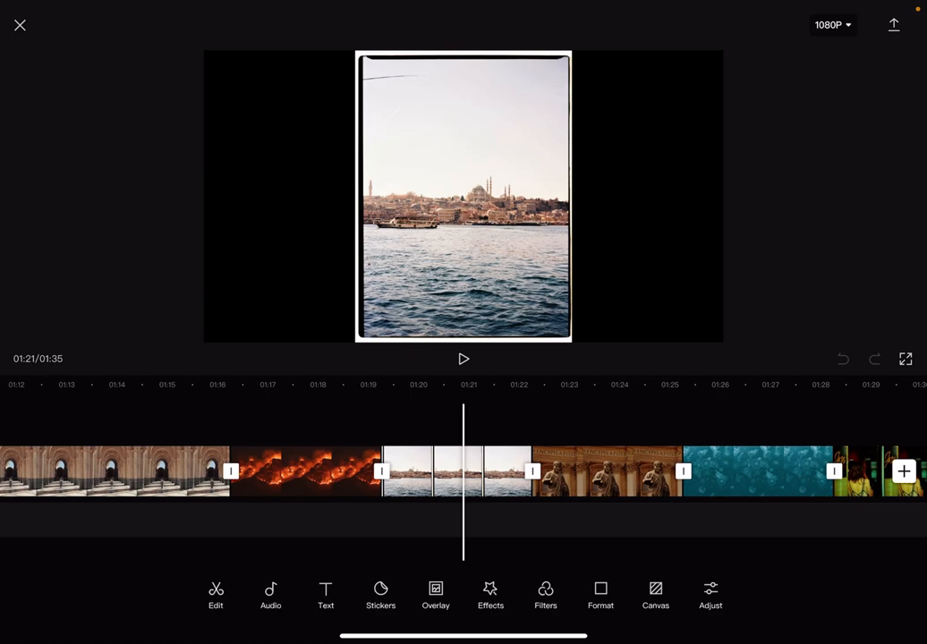
- Delete the harbour city clip, then select the final sweater portrait clip
{"action": "left_click", "coordinate": [457, 471]}
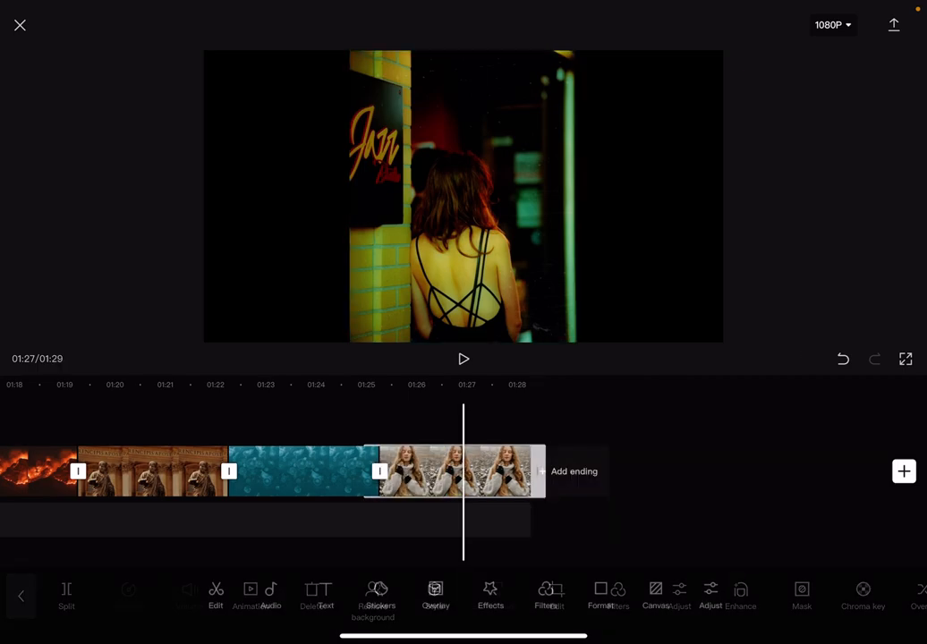
{"action": "left_click", "coordinate": [455, 471]}
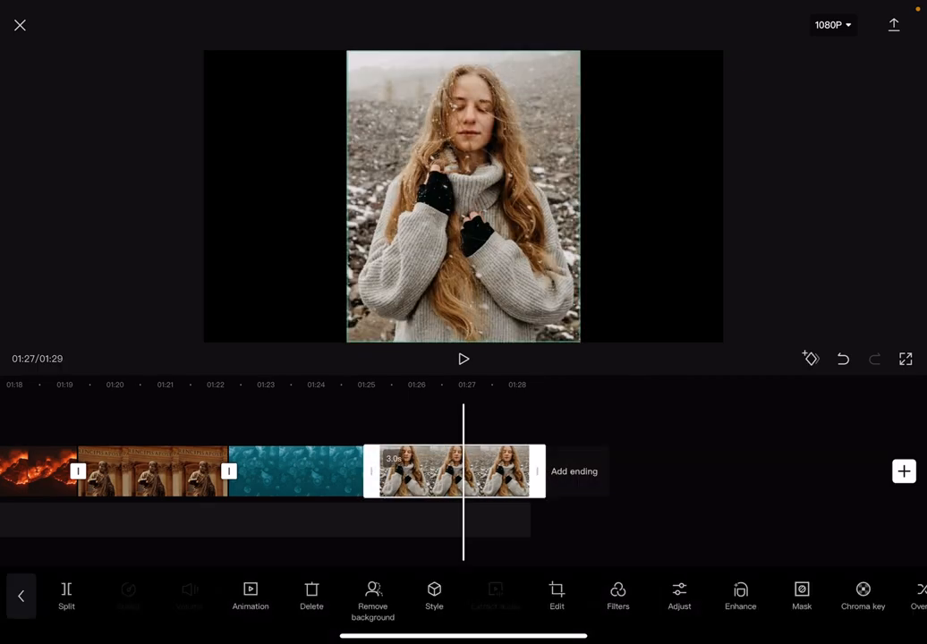